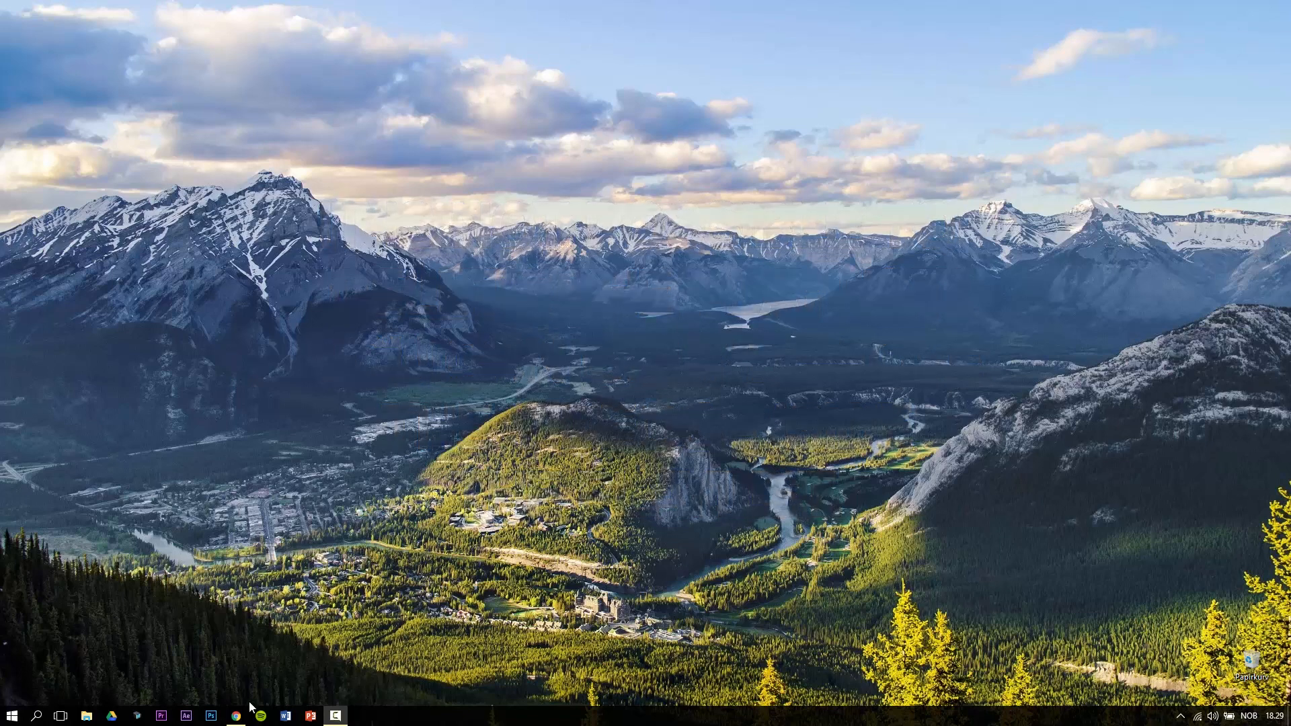
Launch Chrome from the taskbar, landing on YouTube's Trending page.
left_click(236, 714)
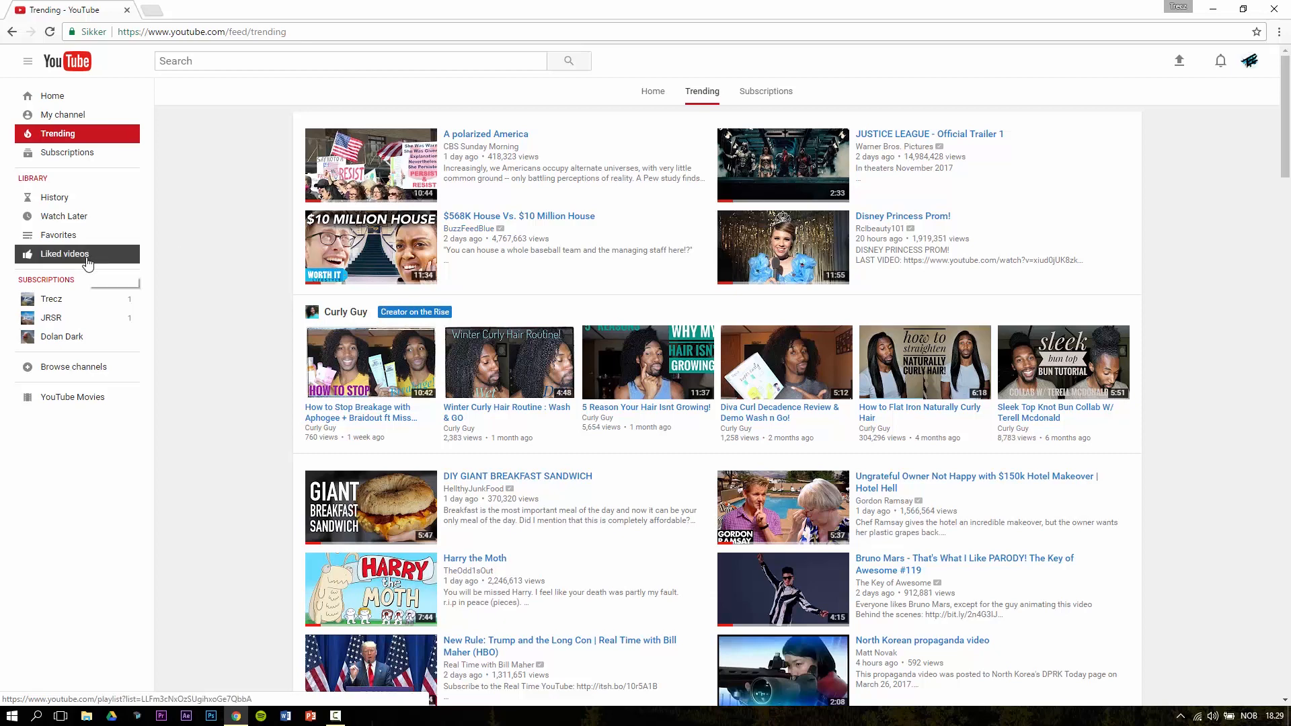
Show the Liked videos playlist from the Library sidebar, listing its 18 videos.
left_click(64, 254)
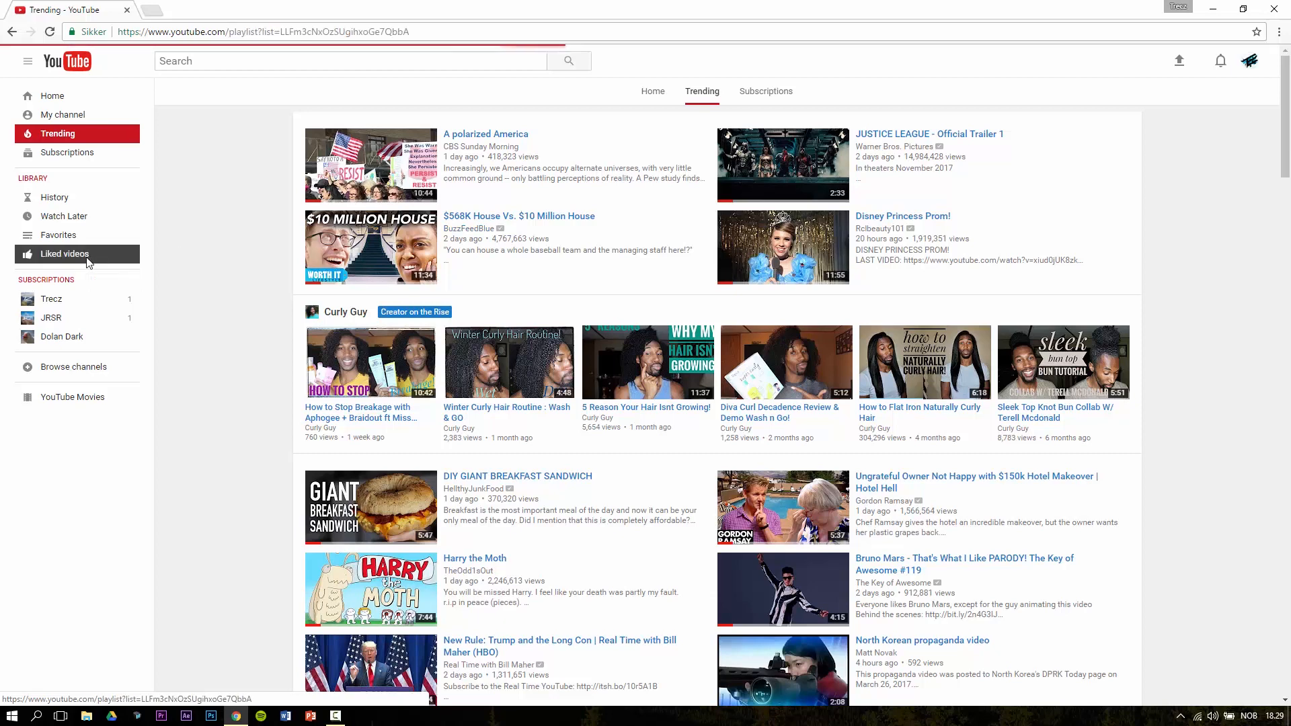
left_click(65, 254)
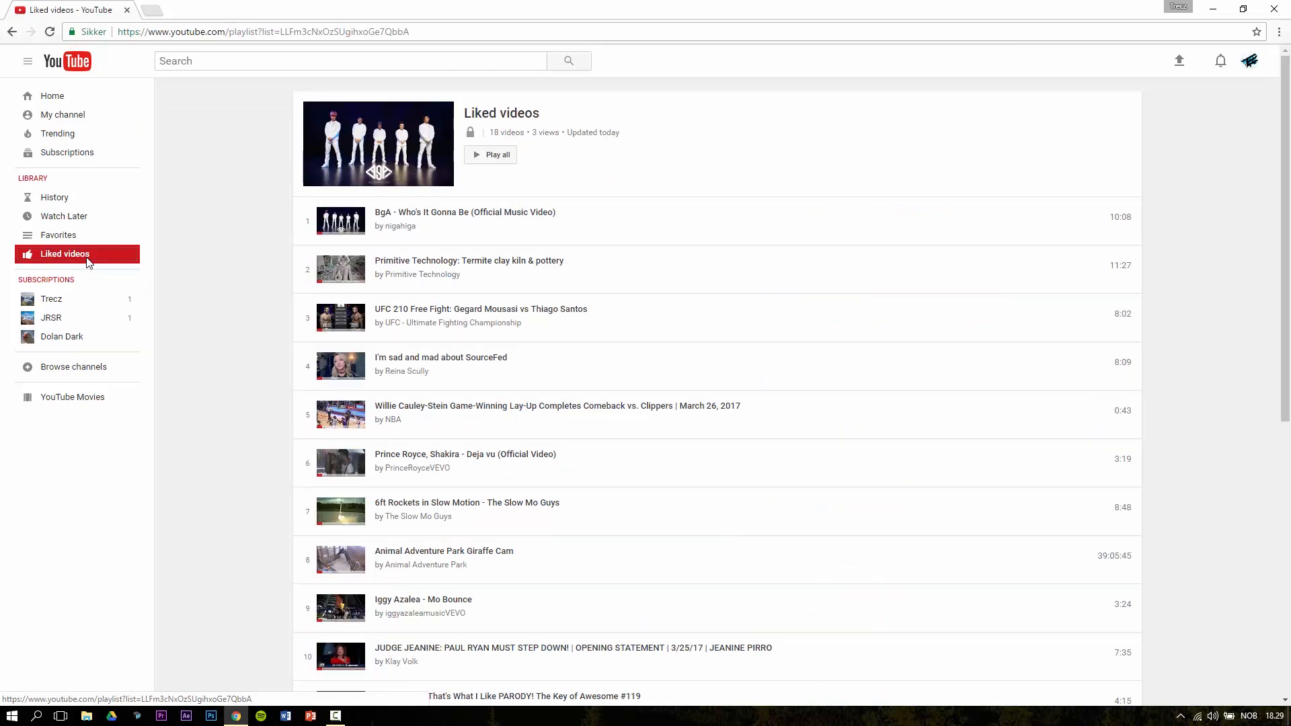
key("ctrl+shift+j")
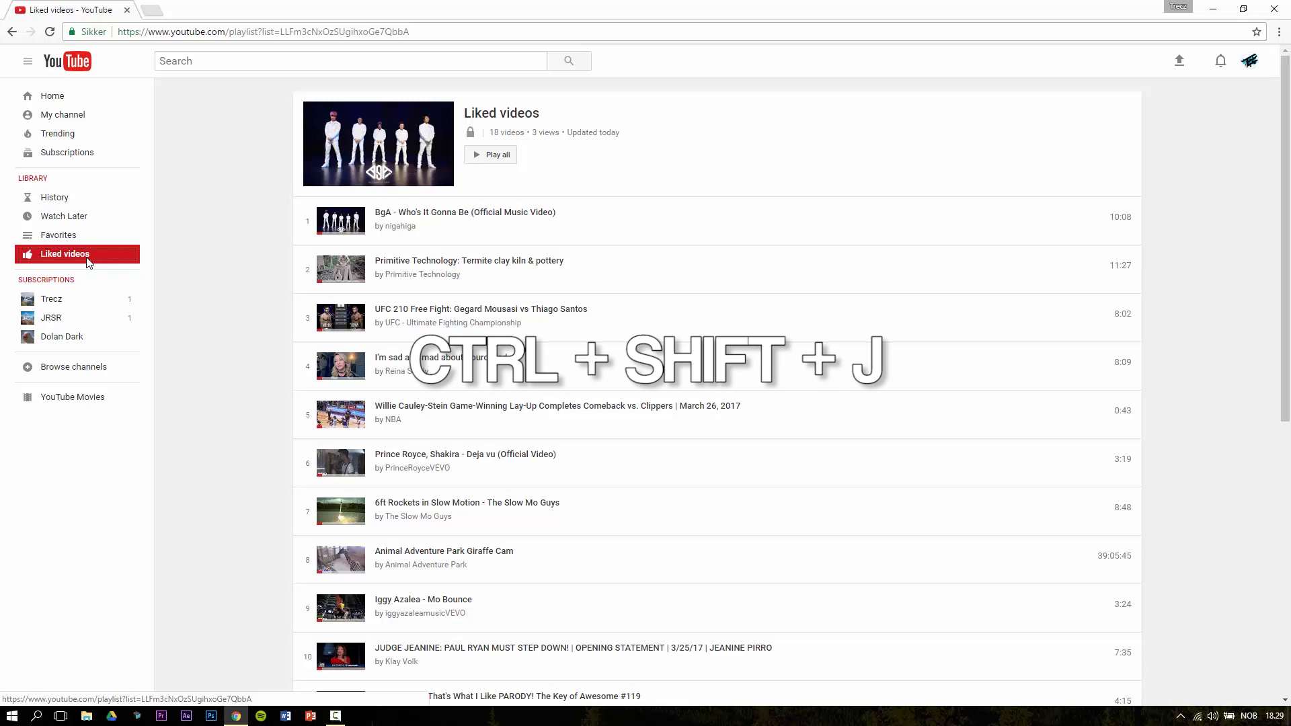
Bring up the Chrome DevTools JavaScript console (Ctrl+Shift+J) beside the playlist.
key("ctrl+shift+j")
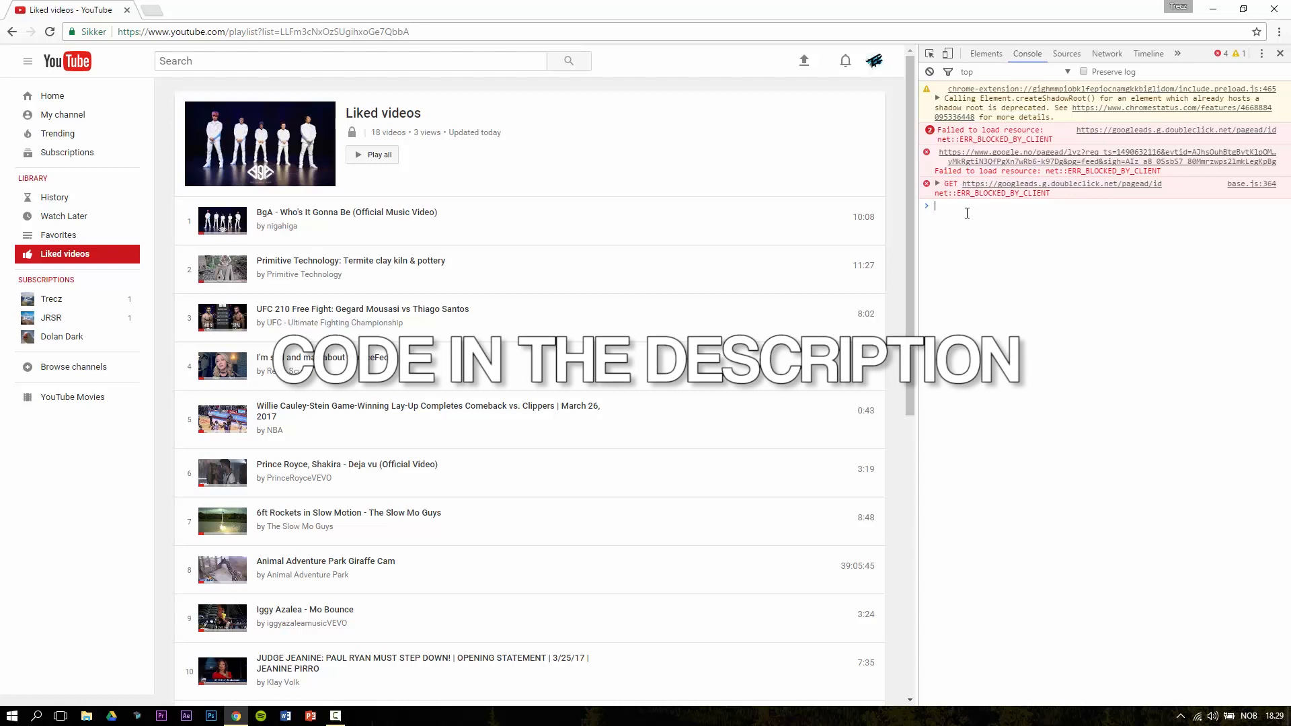
Run the console script clicking every pl-video-edit-remove-liked-video element, returning undefined.
type("var items = $('body').getElementsByClassName(\"pl-video-edit-remove-liked-video\");")
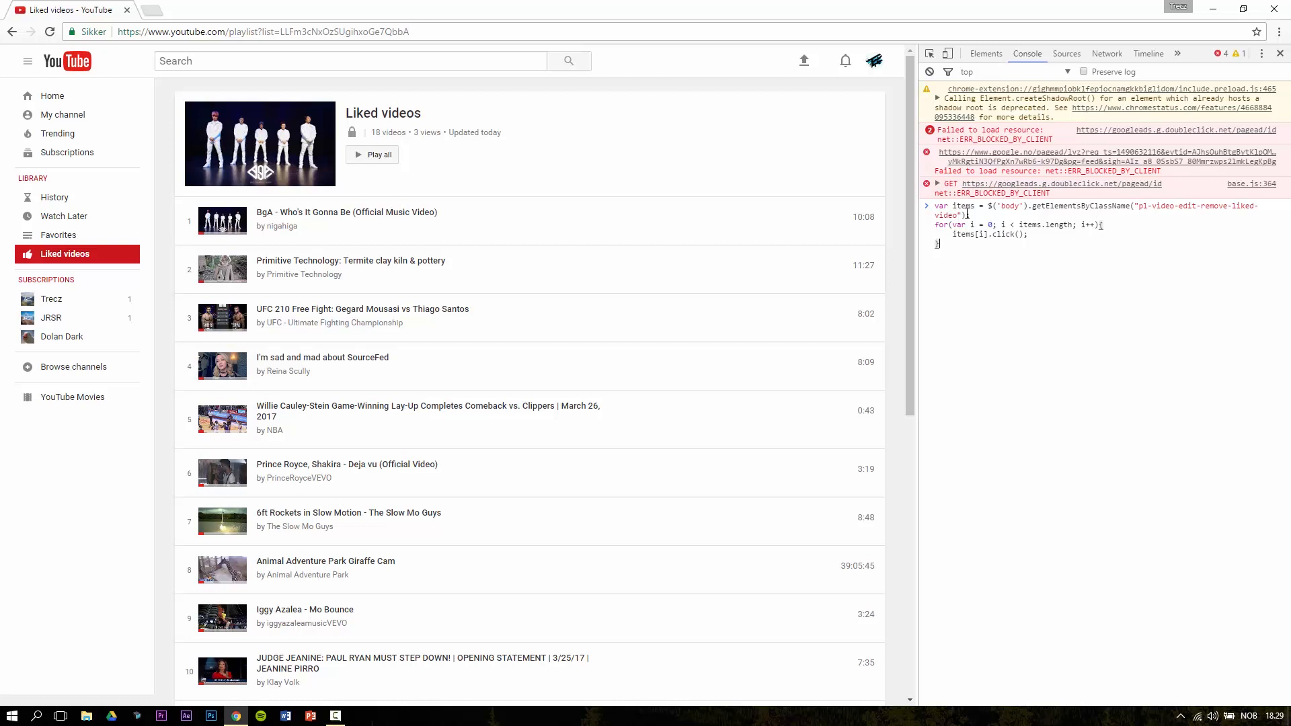
key("Enter")
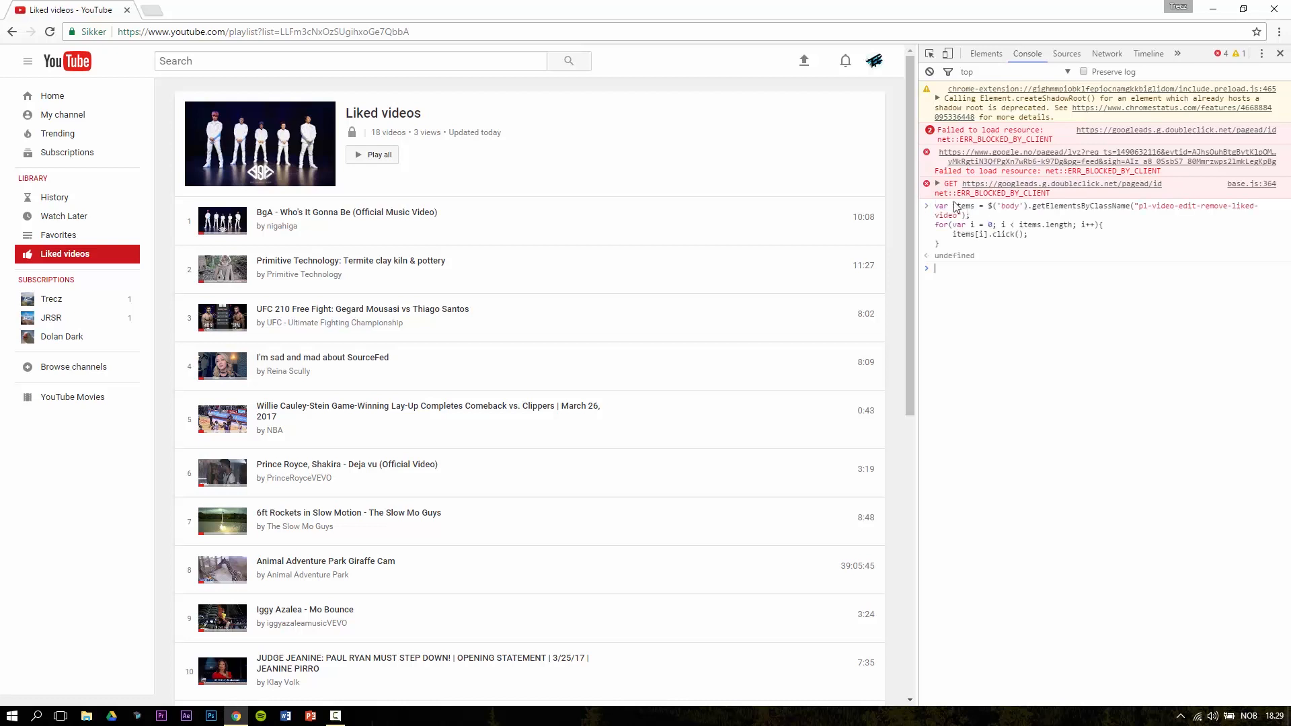
Reload the playlist page to confirm the liked videos were removed.
left_click(49, 31)
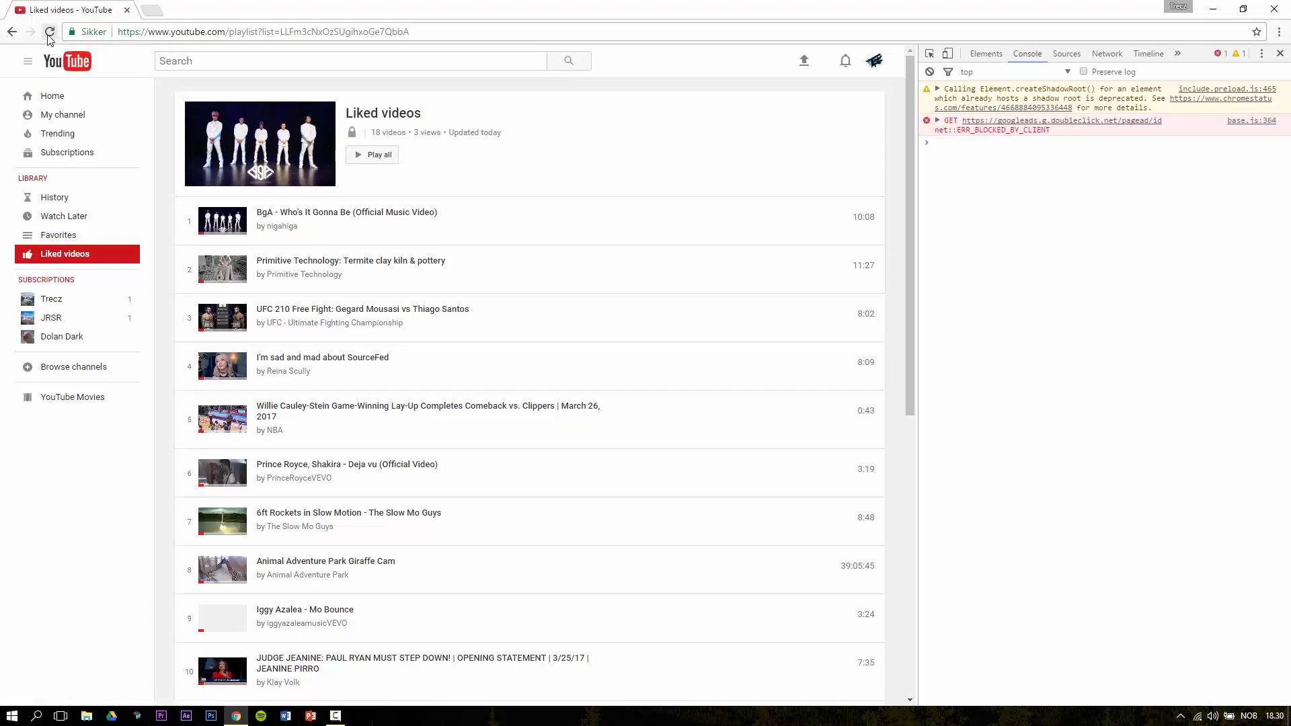
left_click(49, 31)
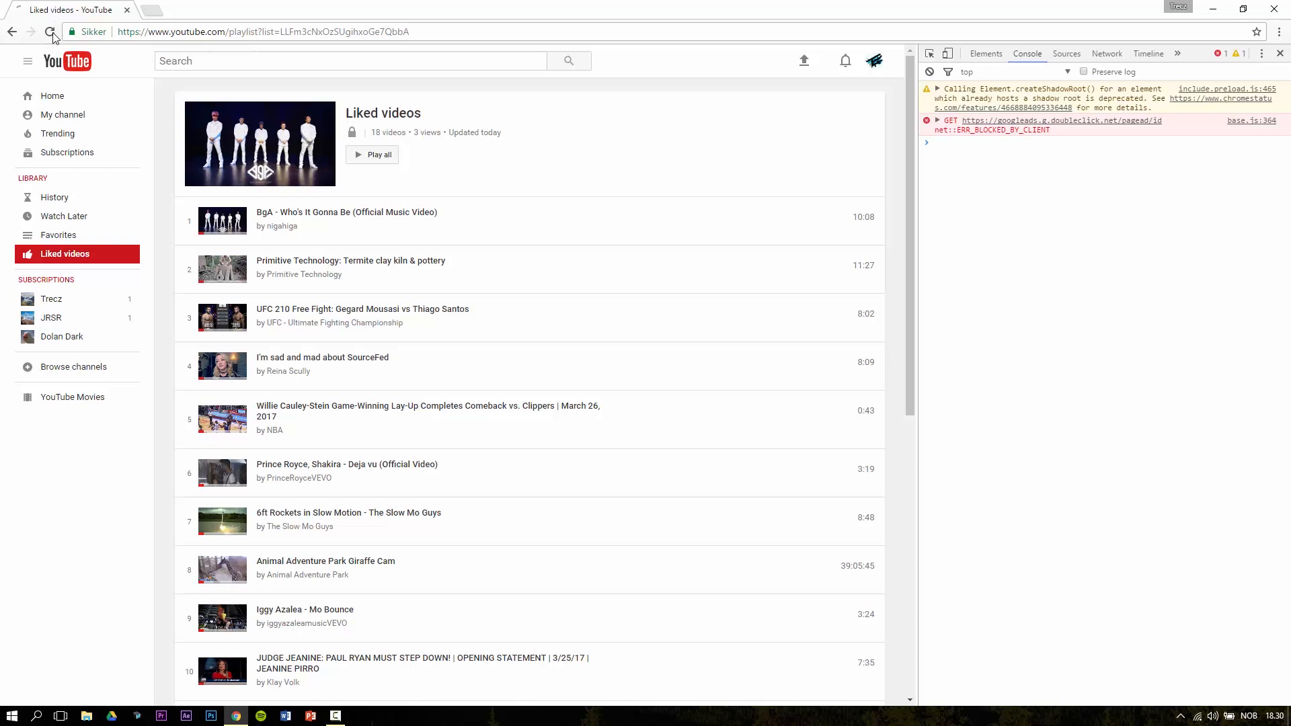
left_click(50, 31)
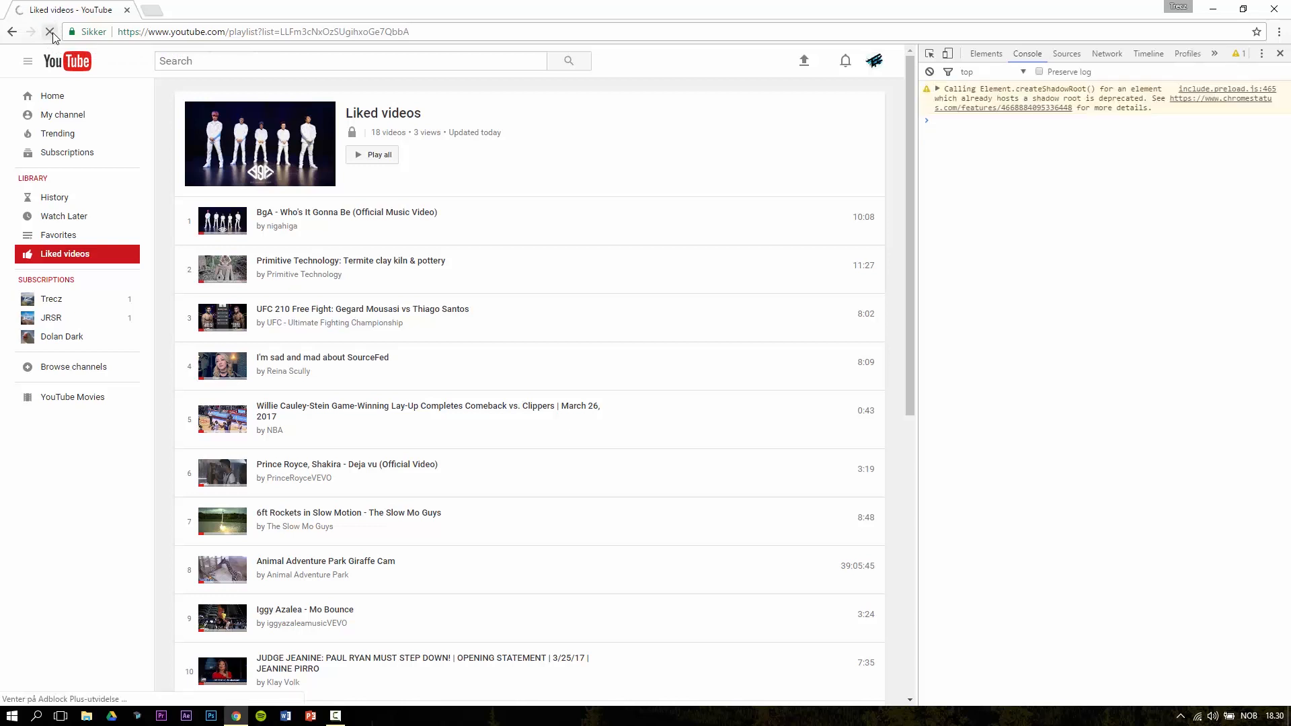